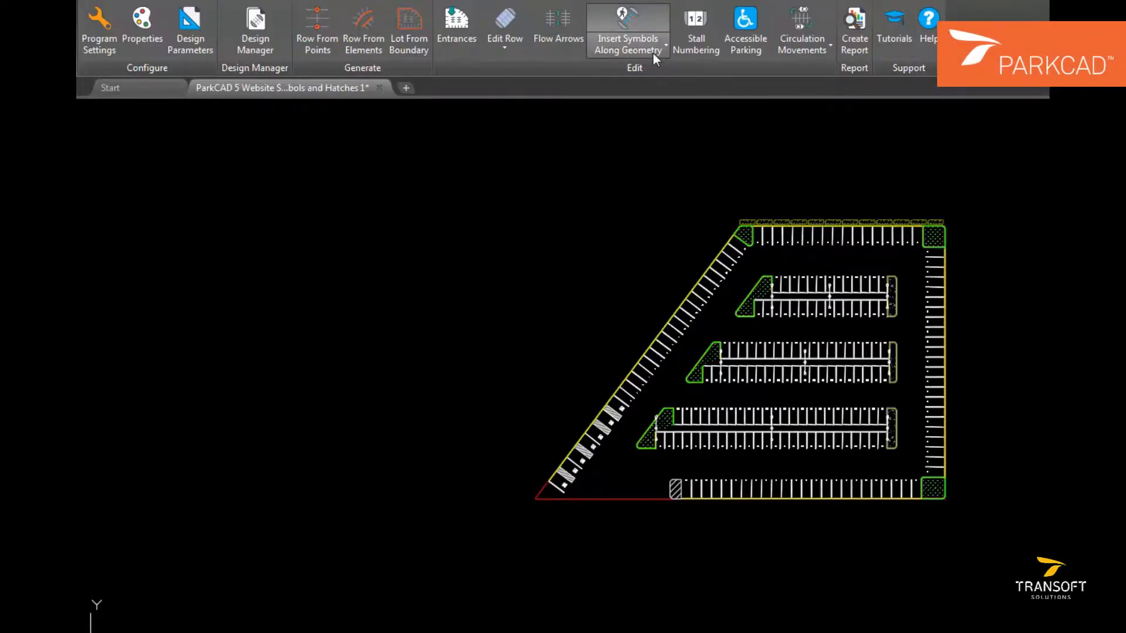
Step: Start free-placement Insert Symbol and choose the 1-Electric Car Charging 3 marking
{"action": "left_click", "coordinate": [626, 32]}
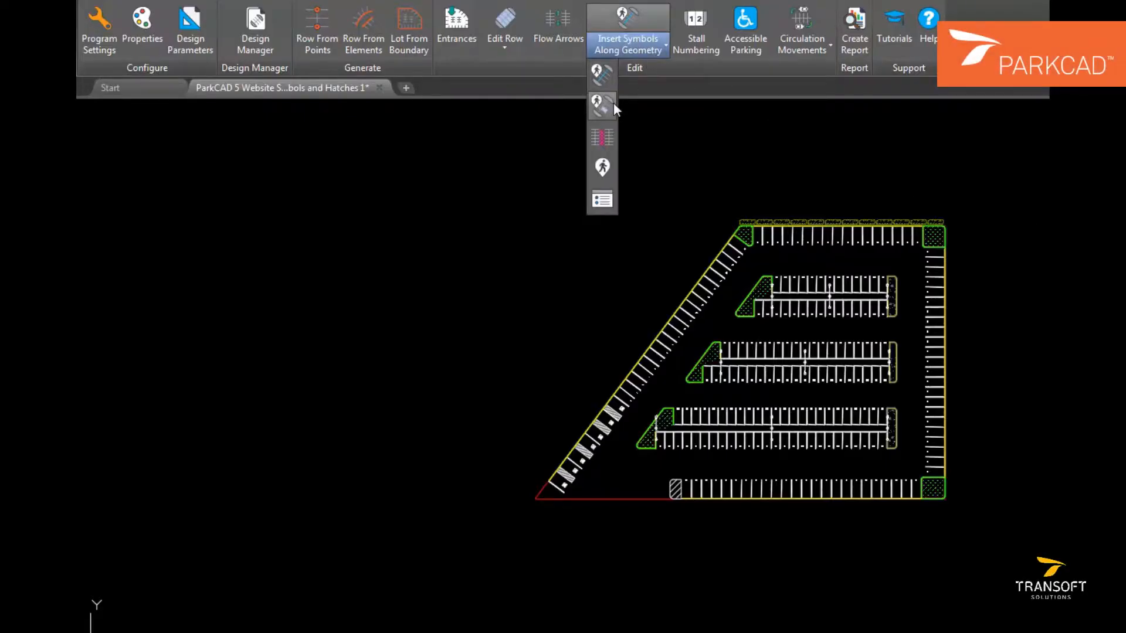
{"action": "left_click", "coordinate": [601, 104]}
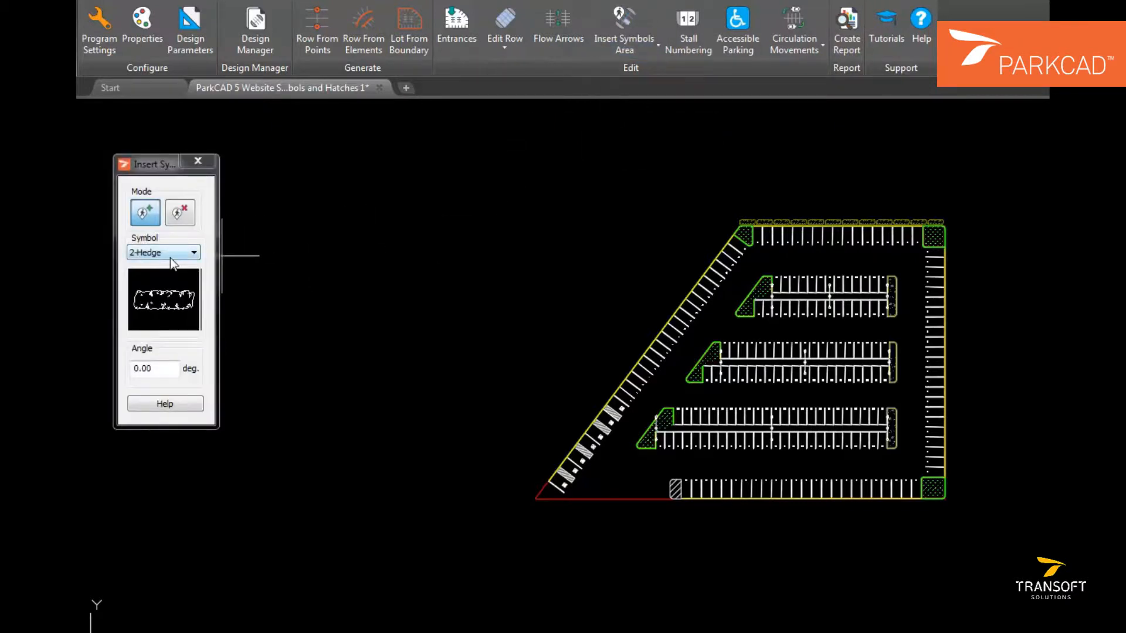
{"action": "left_click", "coordinate": [193, 253]}
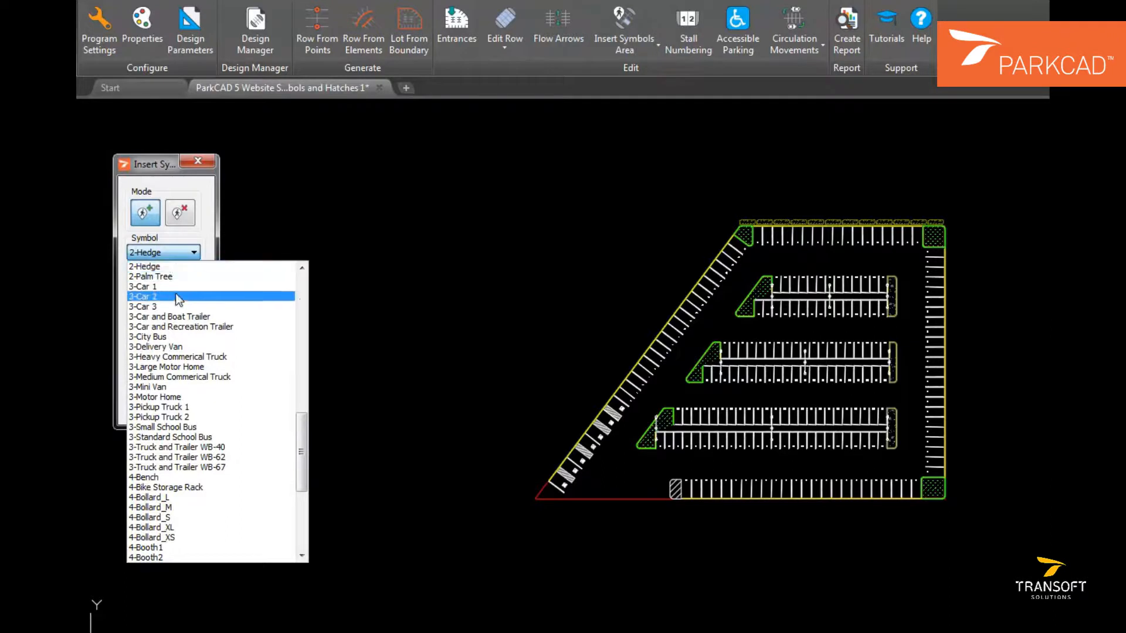
{"action": "scroll", "scroll_direction": "up", "scroll_amount": 3}
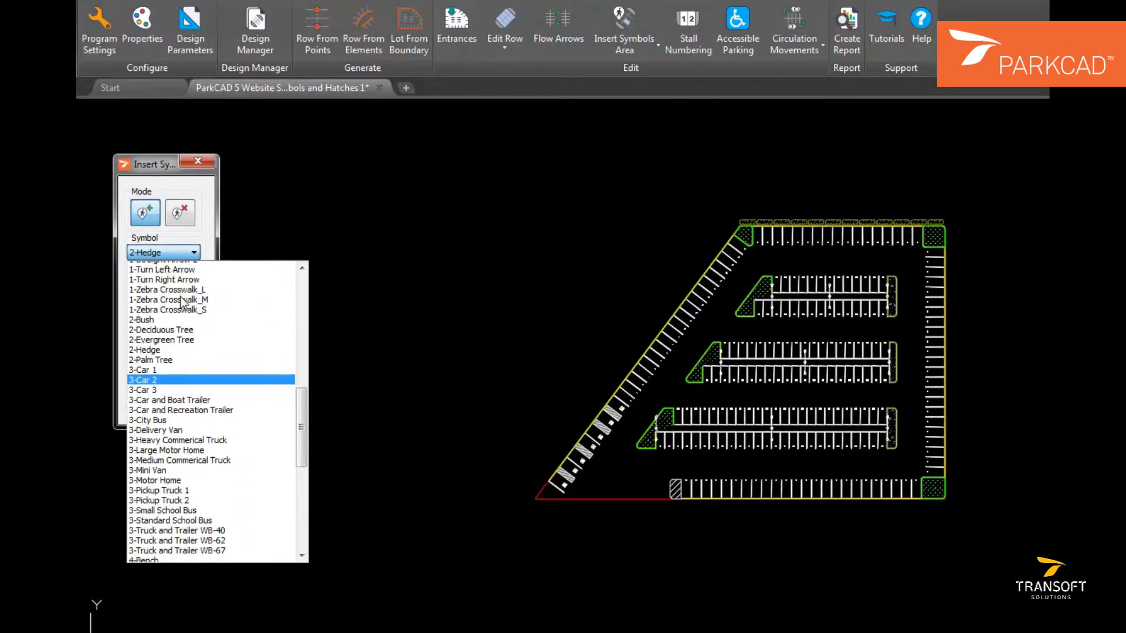
{"action": "scroll", "scroll_direction": "up", "scroll_amount": 3}
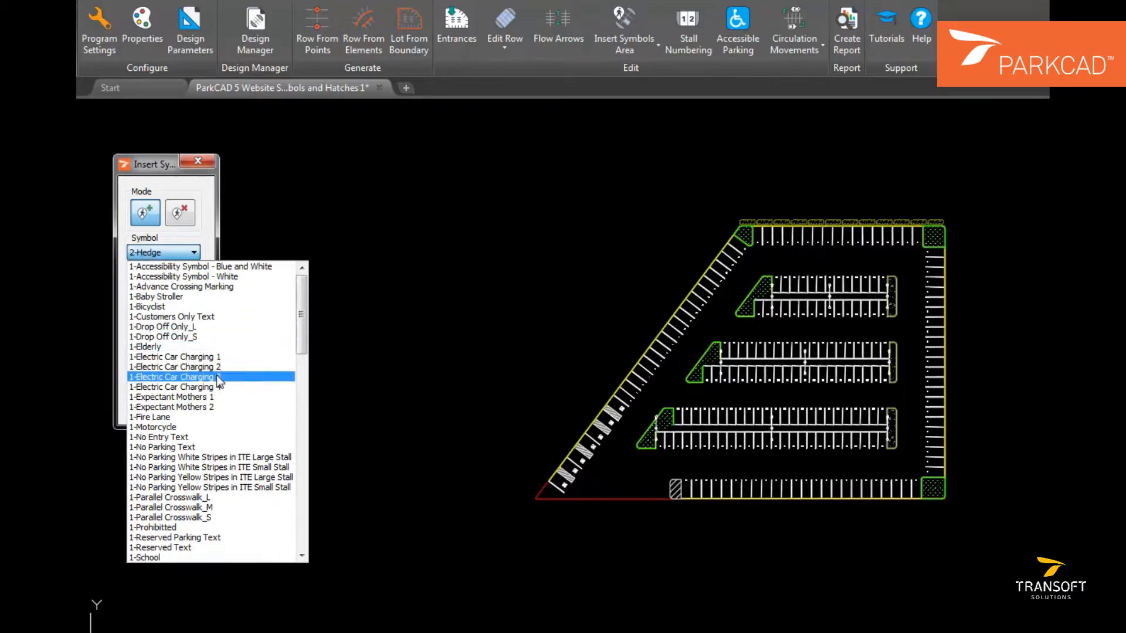
{"action": "left_click", "coordinate": [171, 377]}
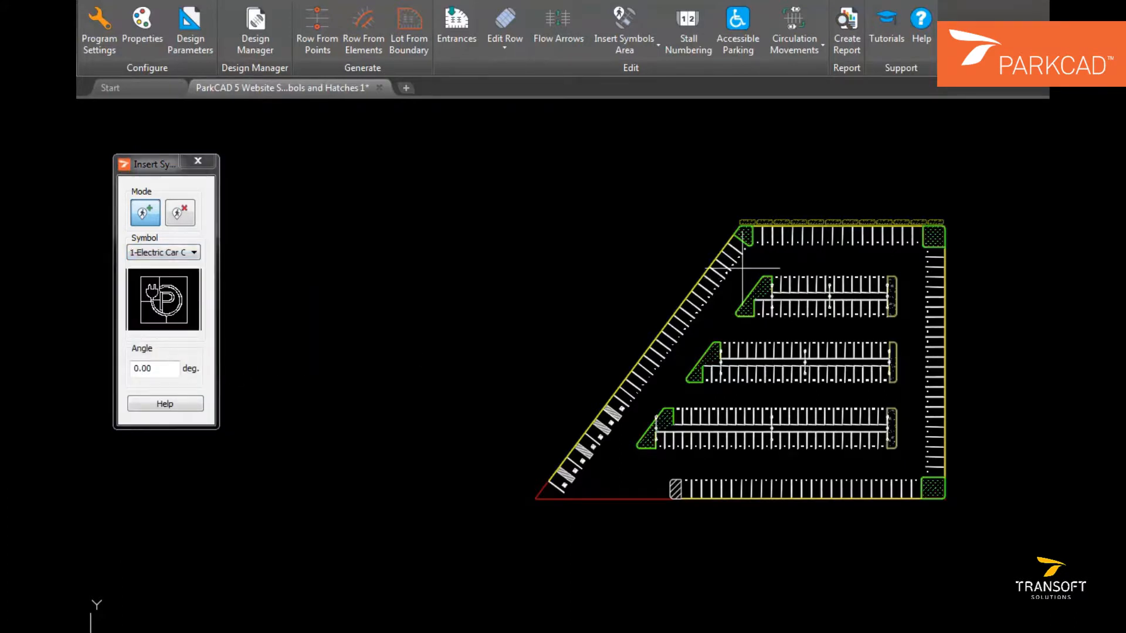
Step: Place charging markings at 270 degrees in stalls 21 and 22 of the top row
{"action": "scroll", "scroll_direction": "up", "scroll_amount": 3}
{"action": "type", "text": "270"}
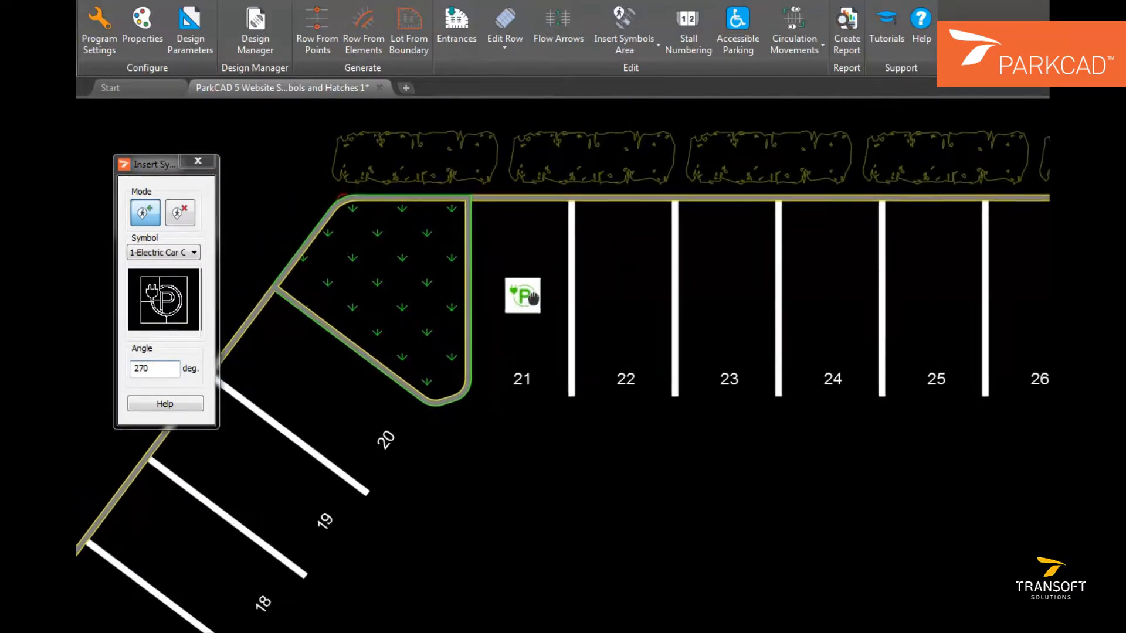
{"action": "left_click", "coordinate": [634, 337]}
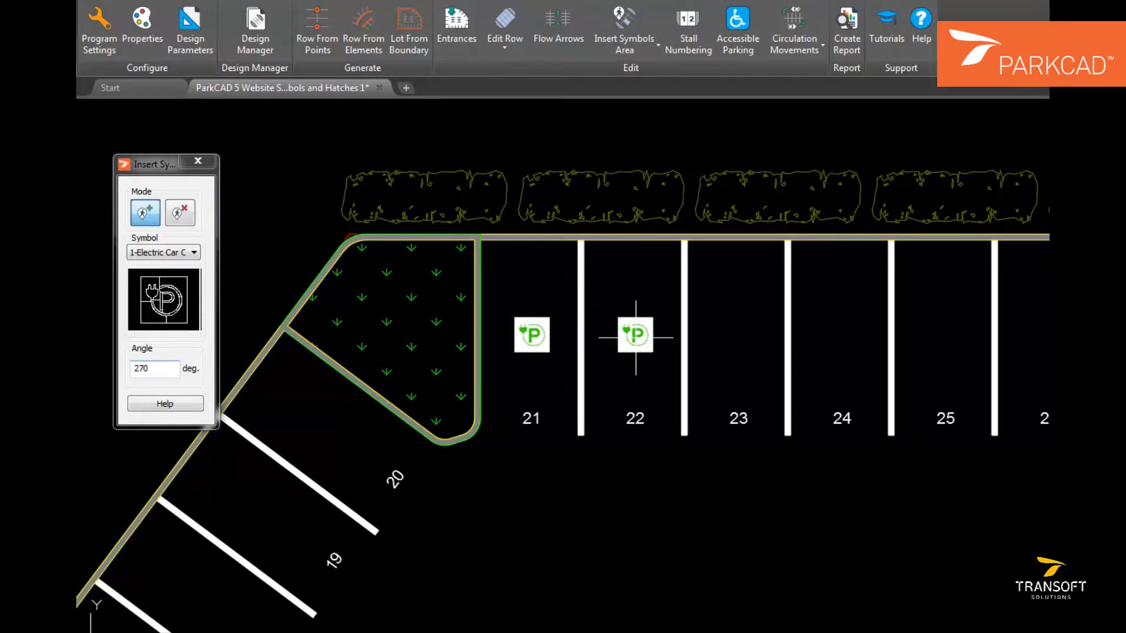
{"action": "left_click", "coordinate": [163, 252]}
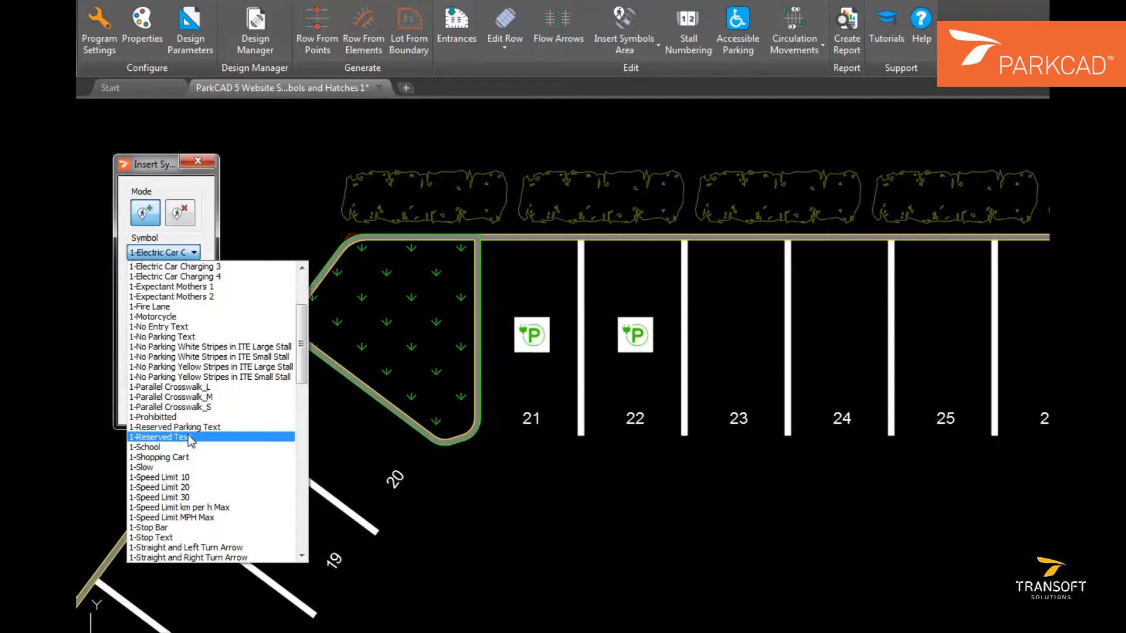
Step: Place 1-Reserved Parking Text markings in stalls 23 and 24
{"action": "left_click", "coordinate": [176, 426]}
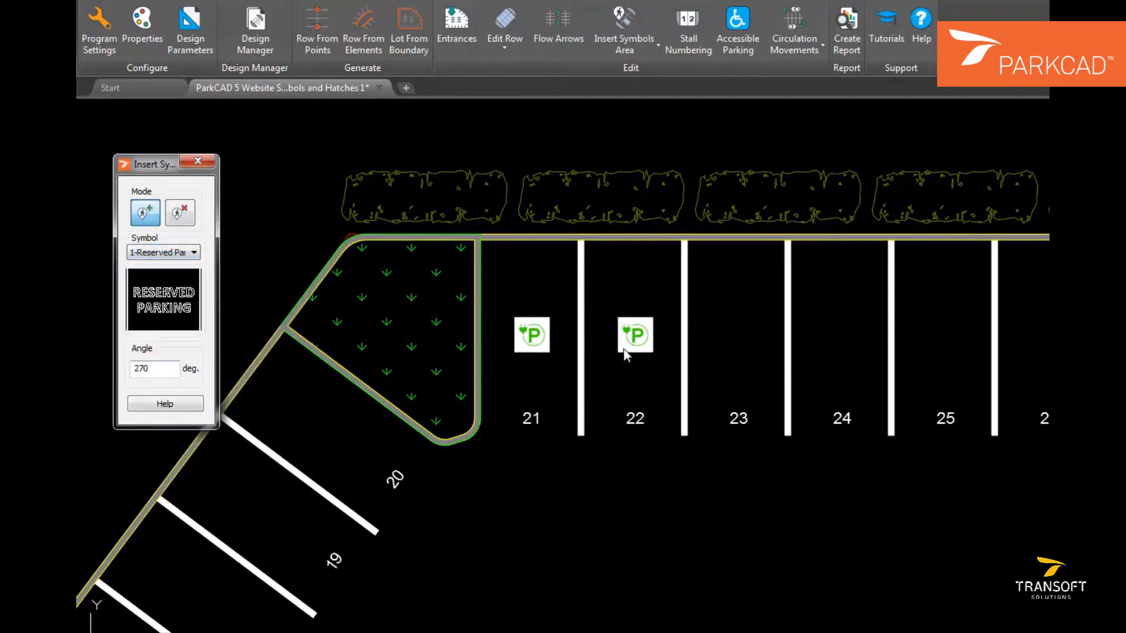
{"action": "left_click", "coordinate": [738, 338]}
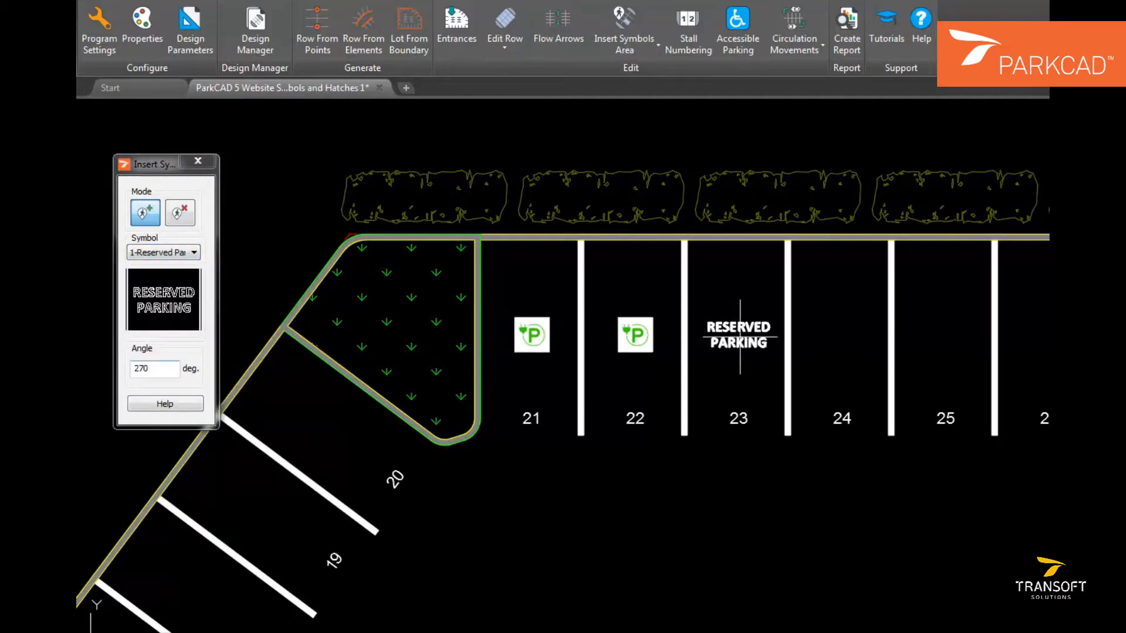
{"action": "left_click", "coordinate": [839, 336]}
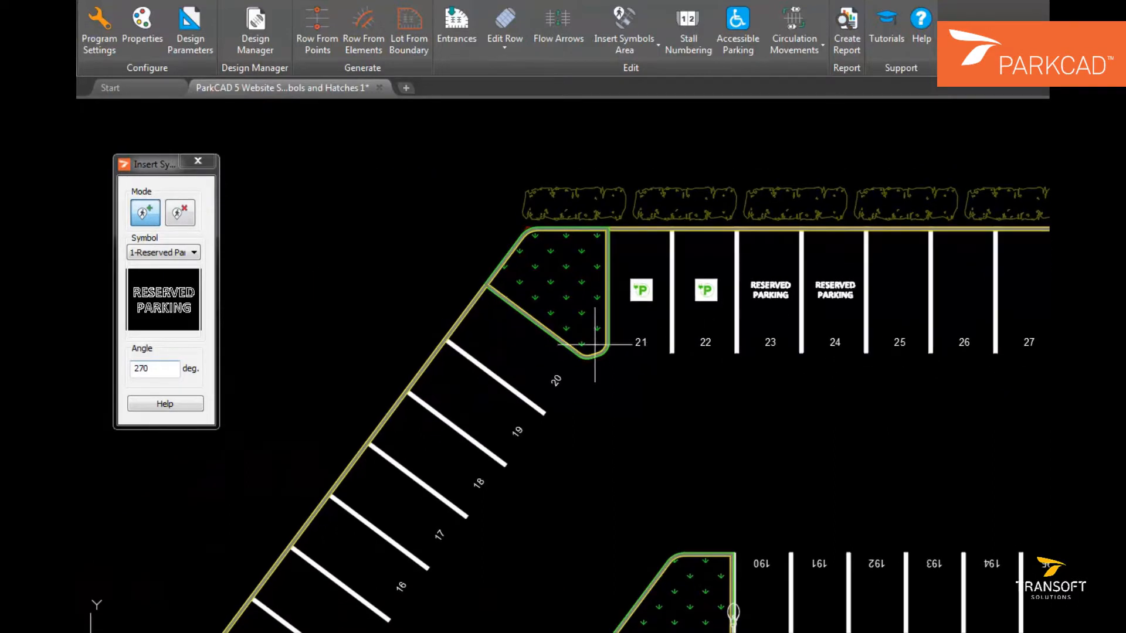
{"action": "left_click", "coordinate": [173, 253]}
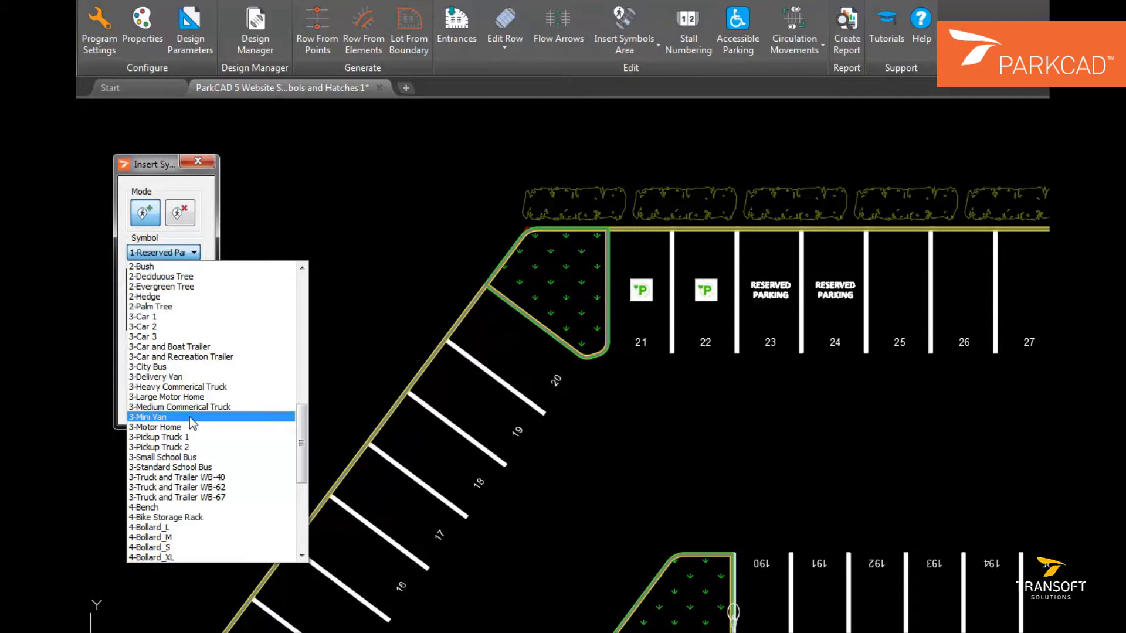
Step: Place a 3-Mini Van symbol at 0 degrees in stall 19 on the angled row
{"action": "left_click", "coordinate": [148, 417]}
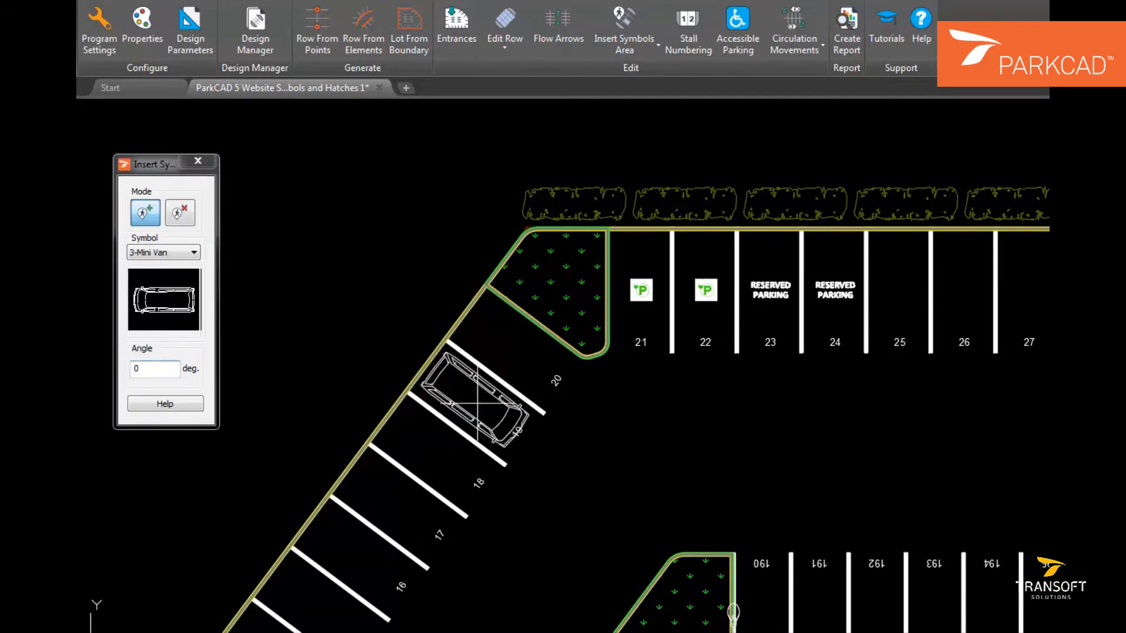
{"action": "left_click", "coordinate": [192, 252]}
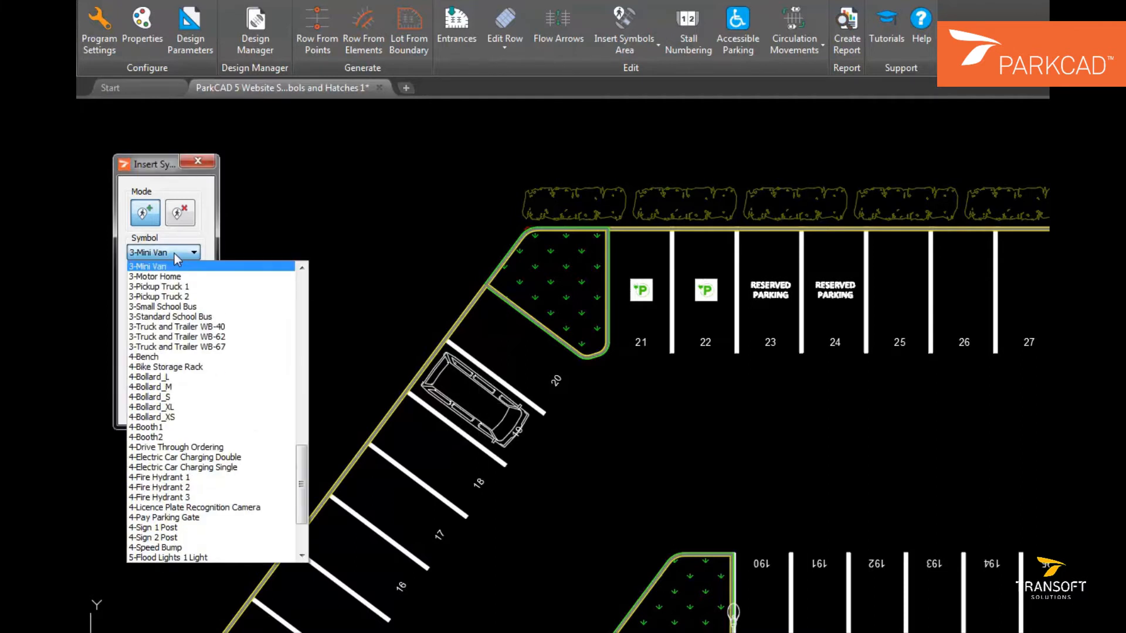
Step: Switch the active symbol from the minivan to 3-Car 1
{"action": "scroll", "scroll_direction": "up", "scroll_amount": 3}
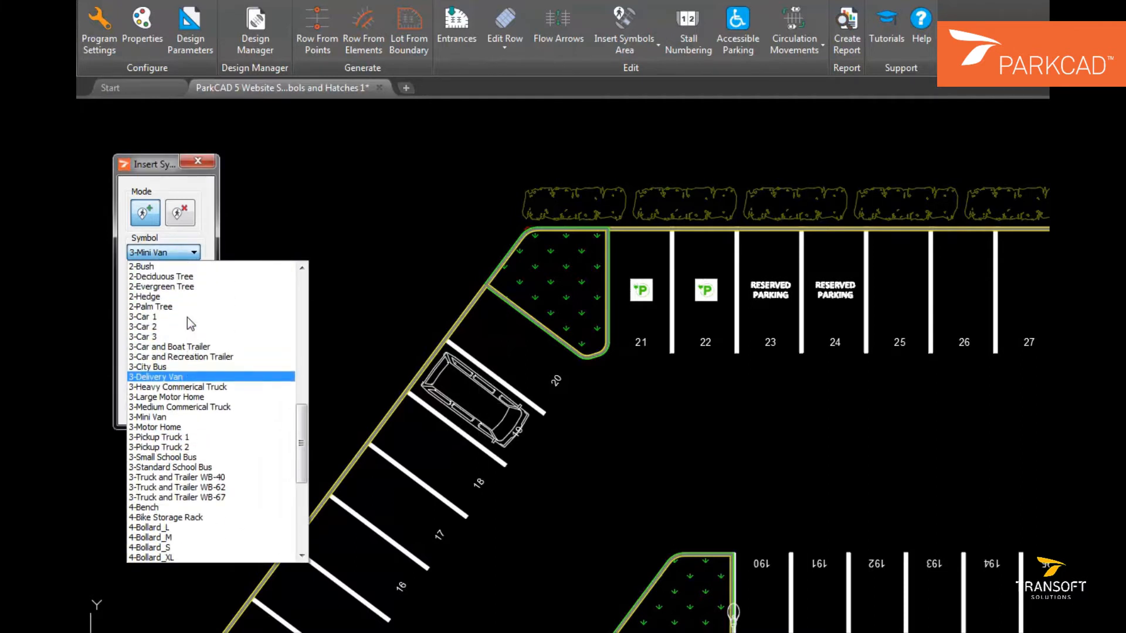
{"action": "left_click", "coordinate": [142, 336]}
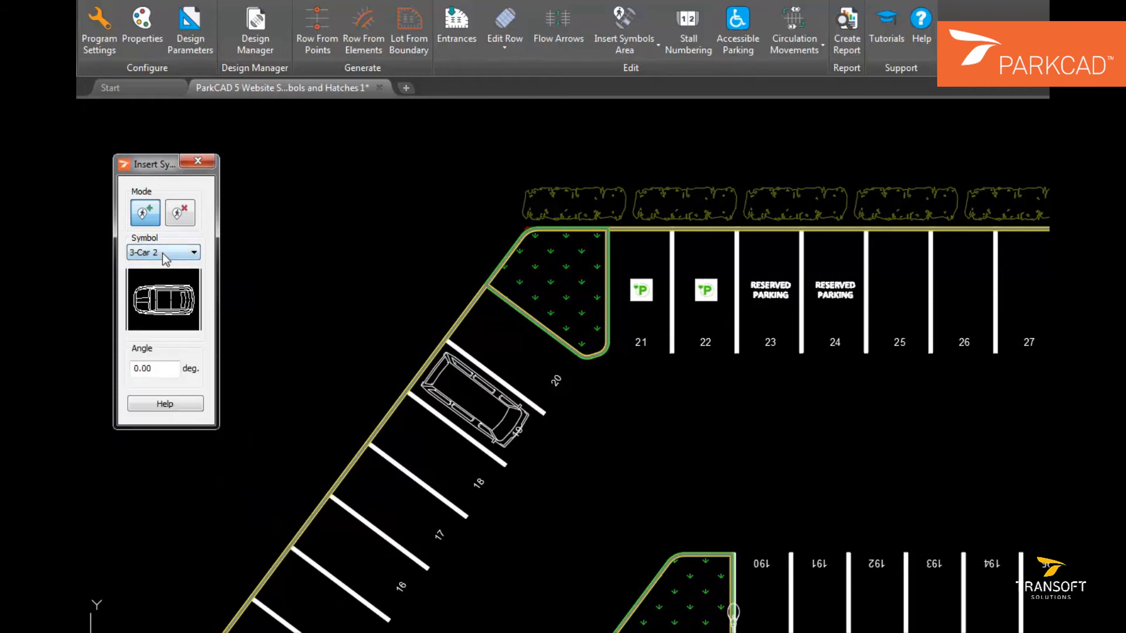
{"action": "left_click", "coordinate": [163, 253]}
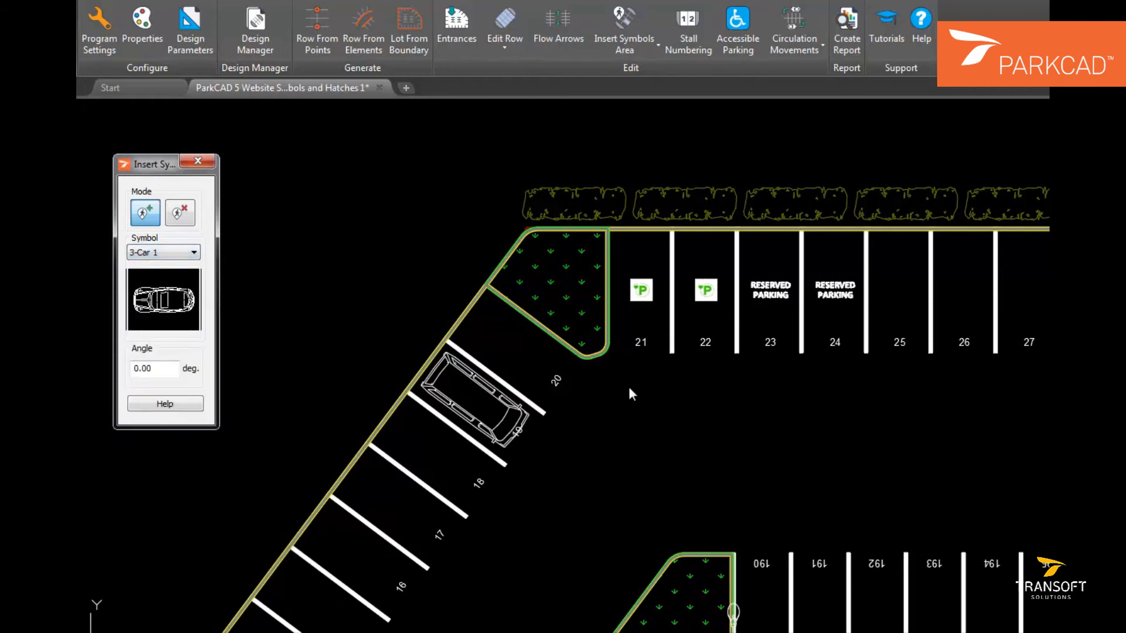